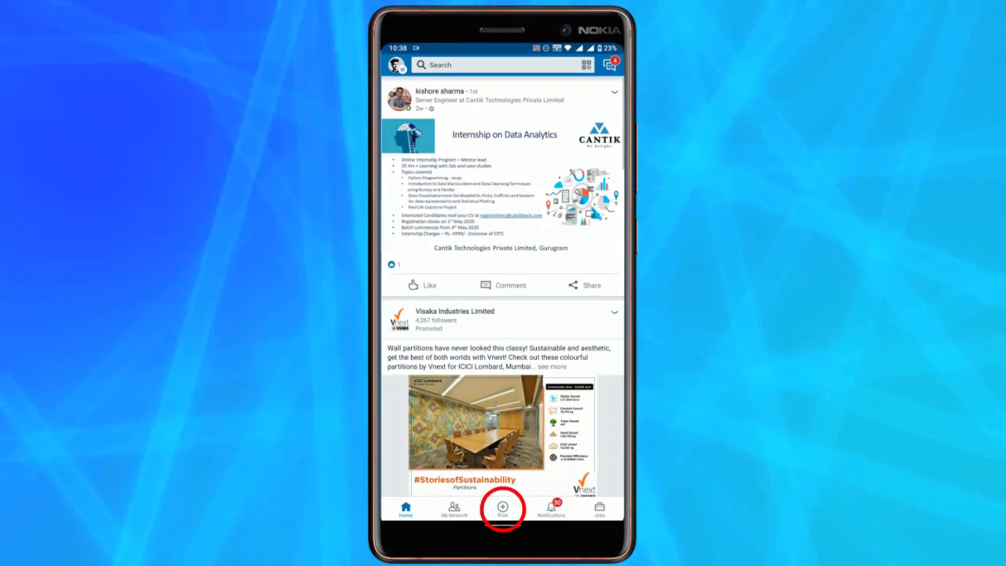
- Start a new LinkedIn post and choose 'Create a poll'
left_click(502, 508)
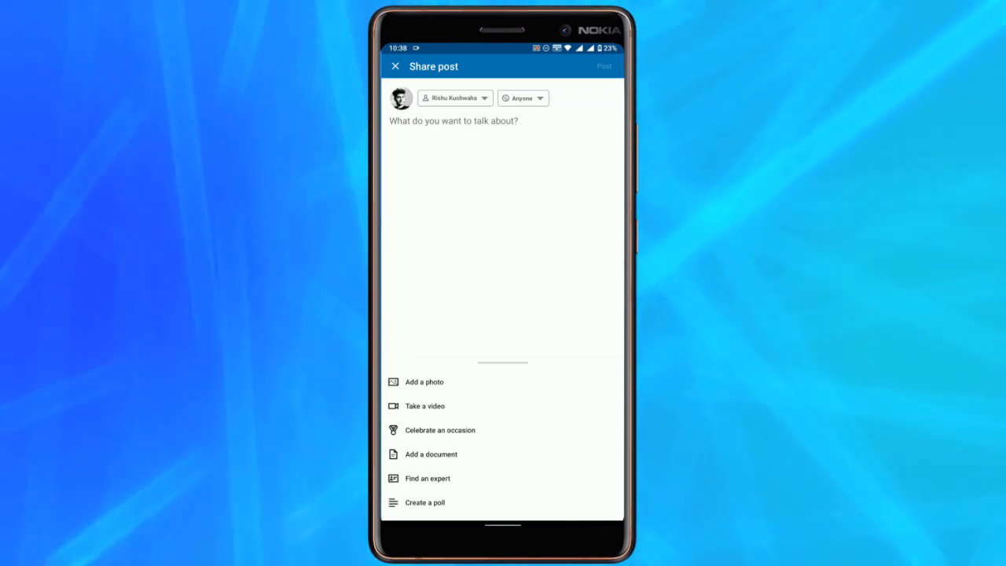
left_click(424, 502)
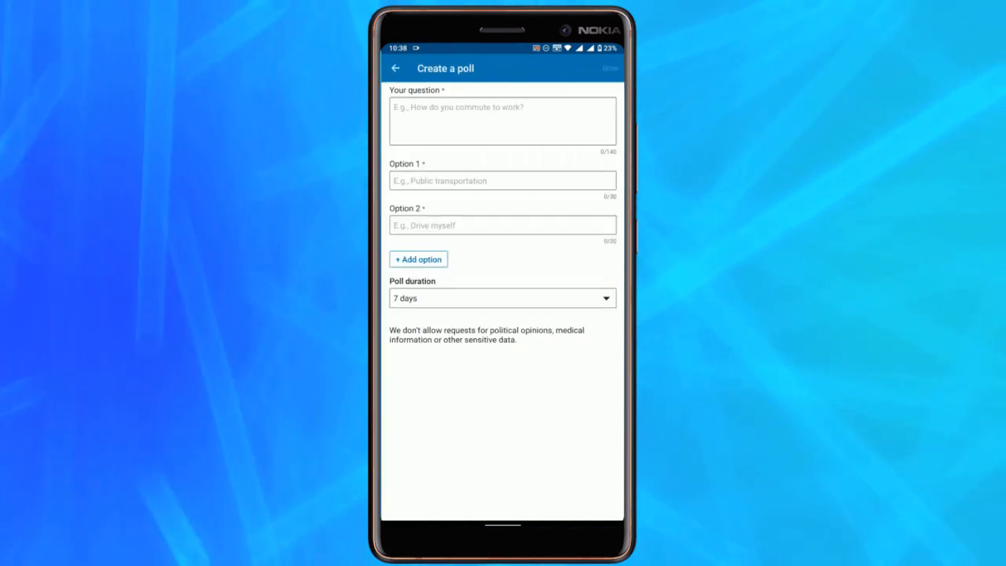
- Enter the commute poll with options 'publ…', 'drive myself', 'Work from home', attach it, caption 'Poll time'
type("How do")
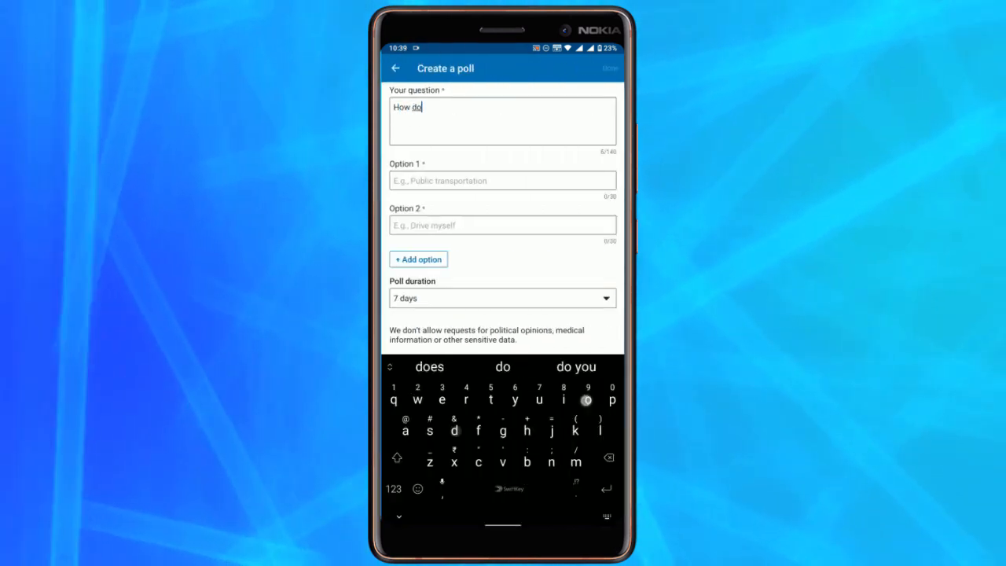
type("you commute")
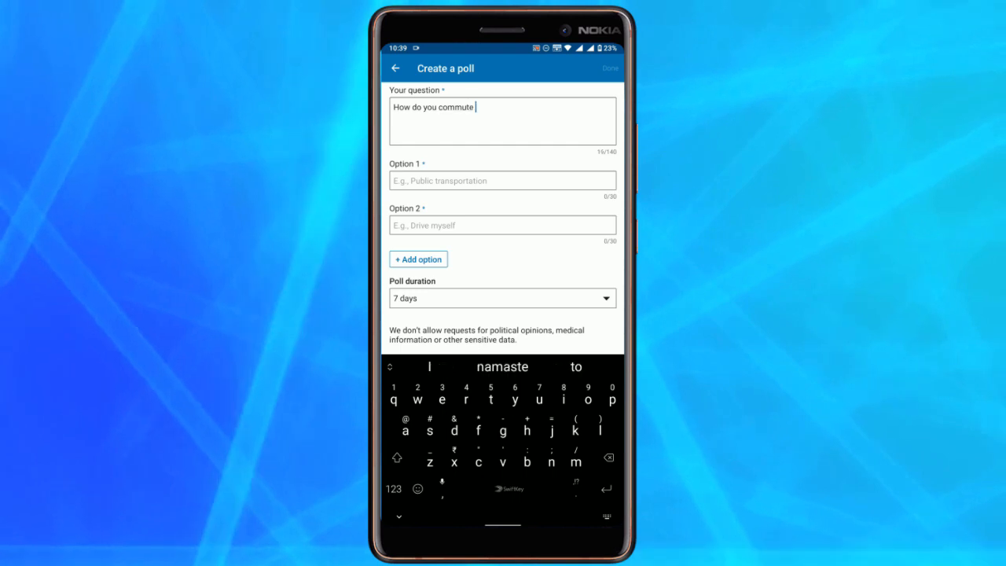
type("public transport ansport")
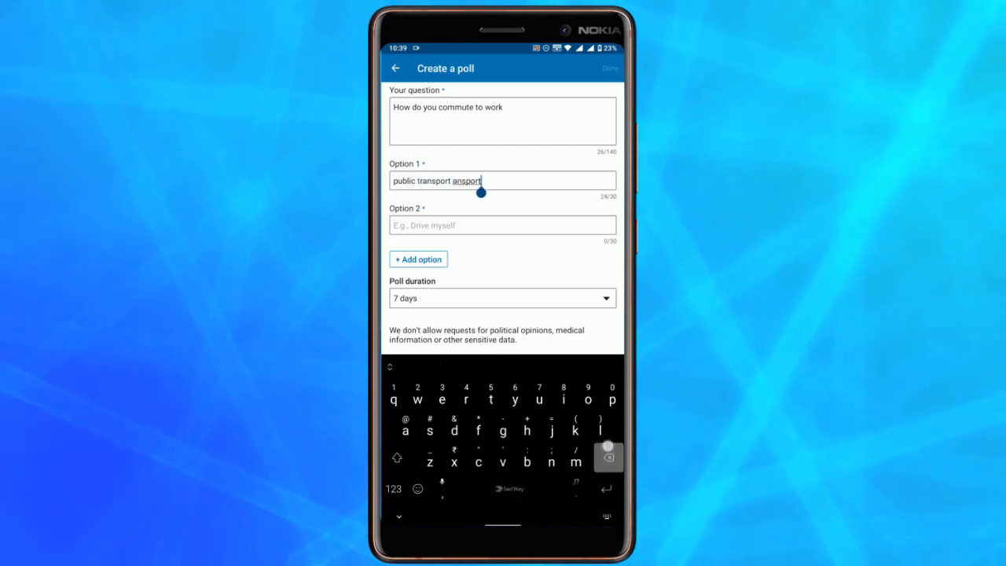
type("drive myself")
type("wor")
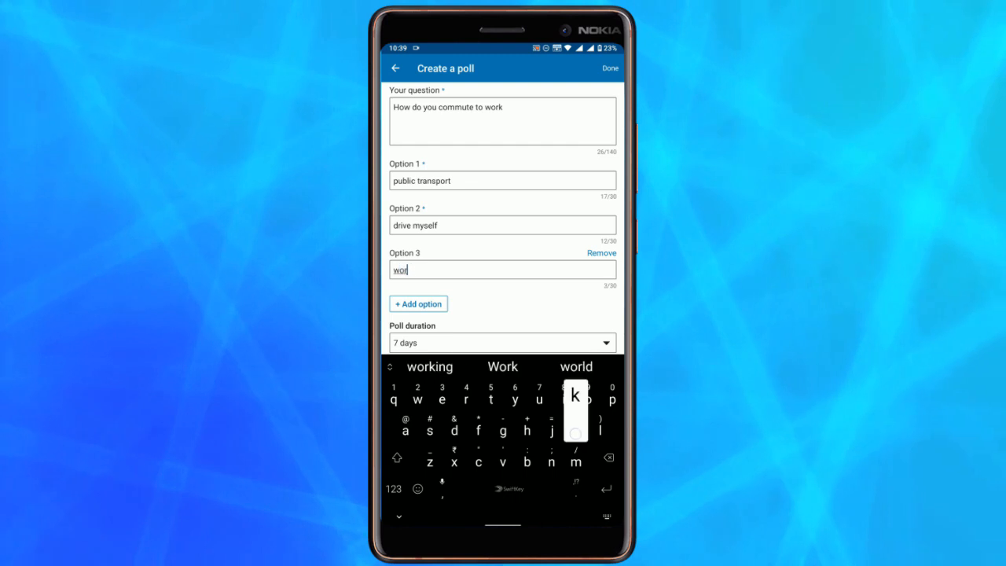
type("Work from home")
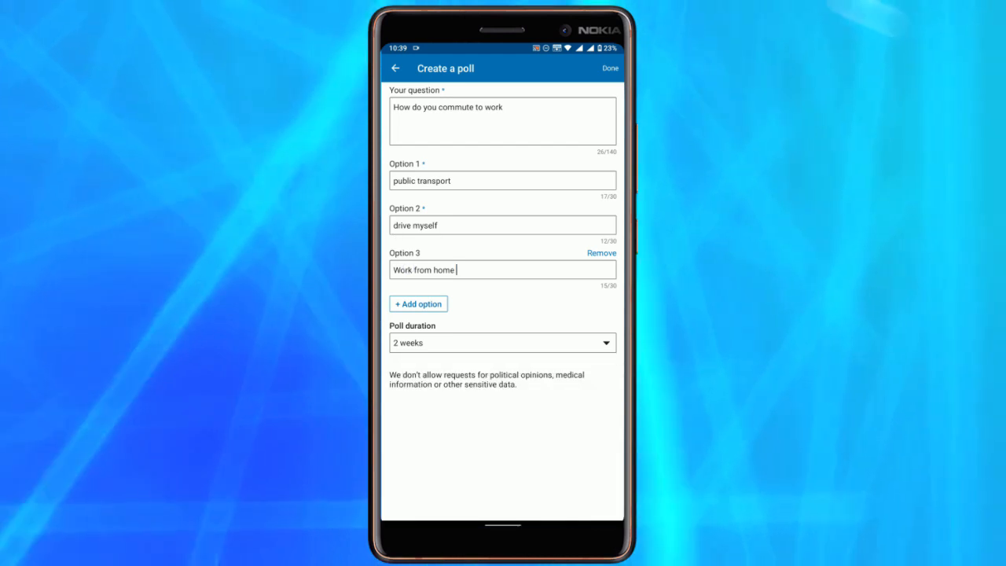
left_click(610, 69)
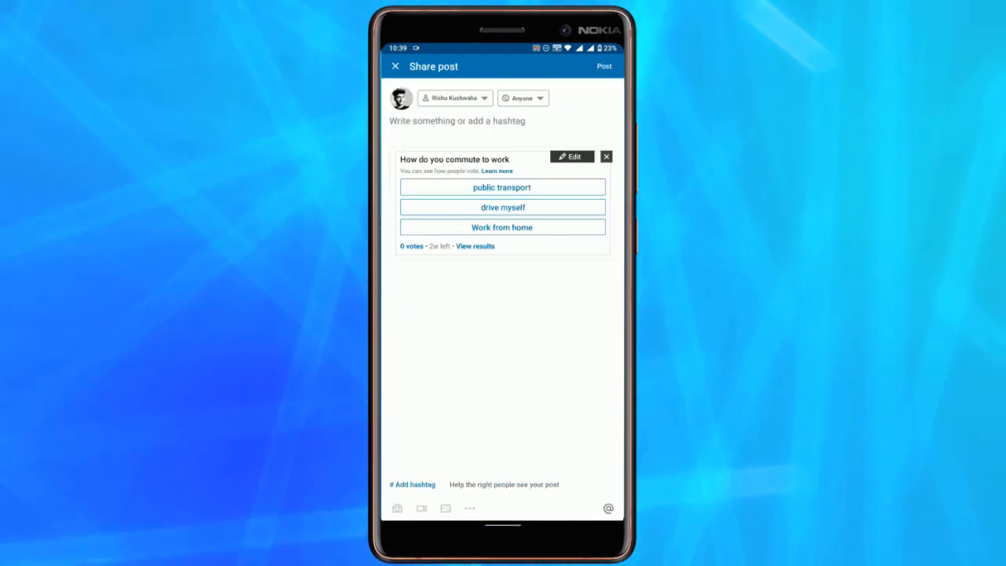
type("Poll time")
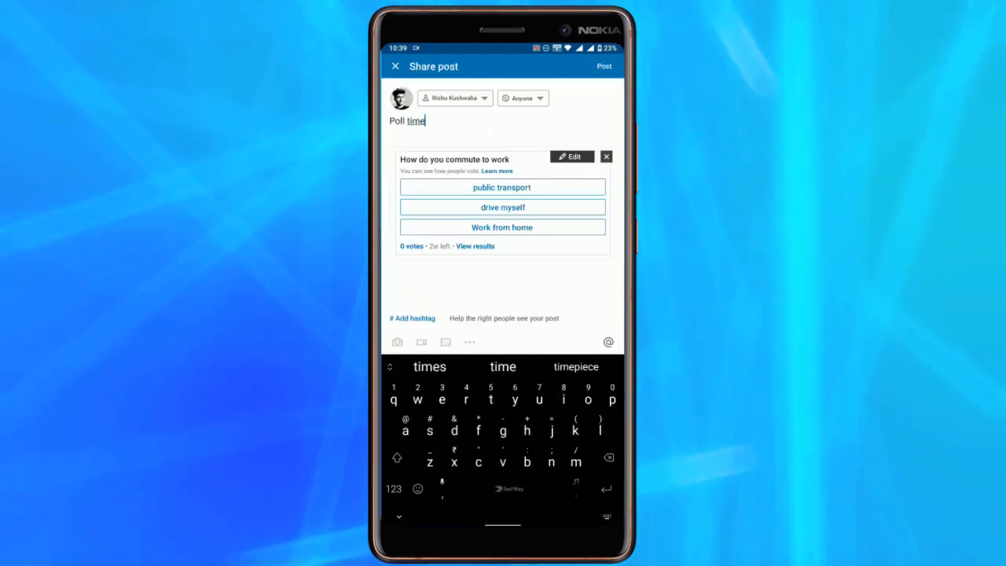